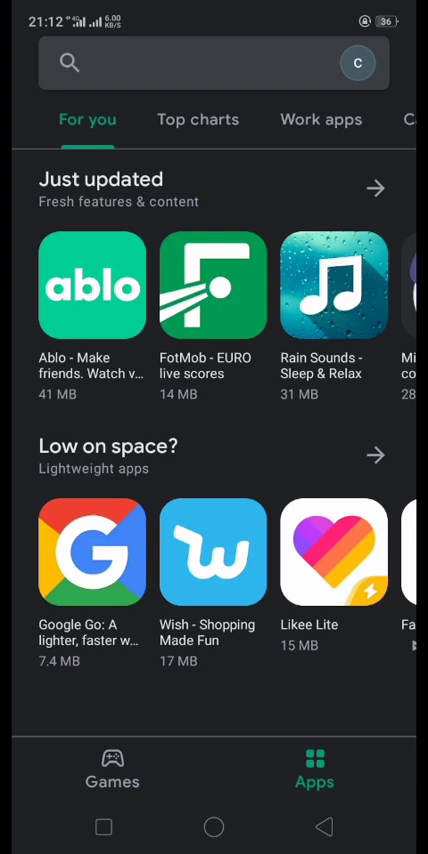
Search the Play Store for 'parallel space' and bring up the Parallel Space listing.
text(parallel sp)
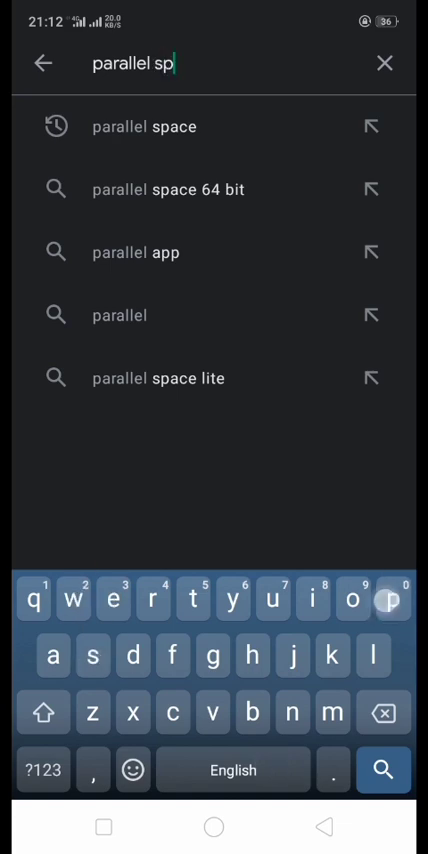
text(ace)
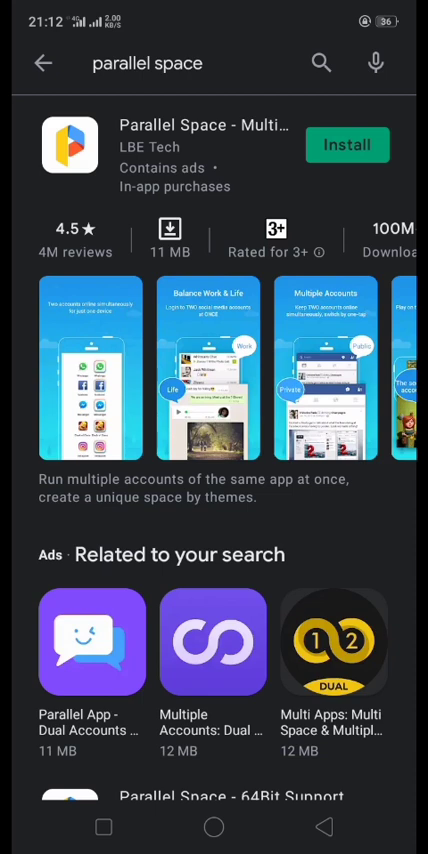
Install Parallel Space from its listing and launch it to the privacy notice.
click(346, 144)
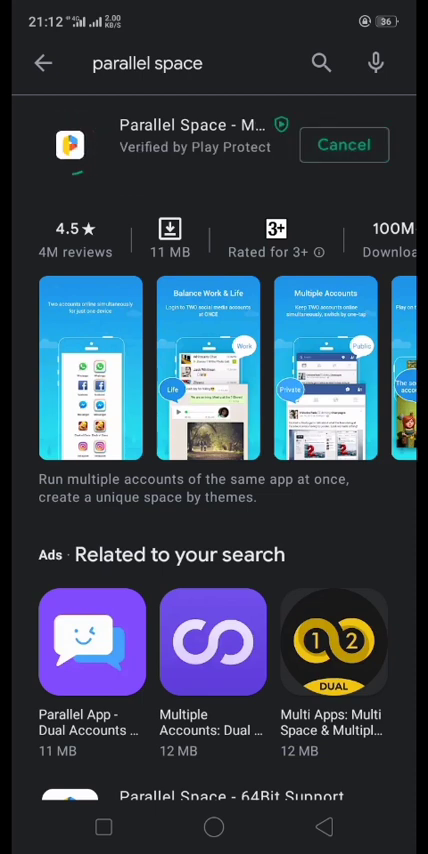
click(200, 144)
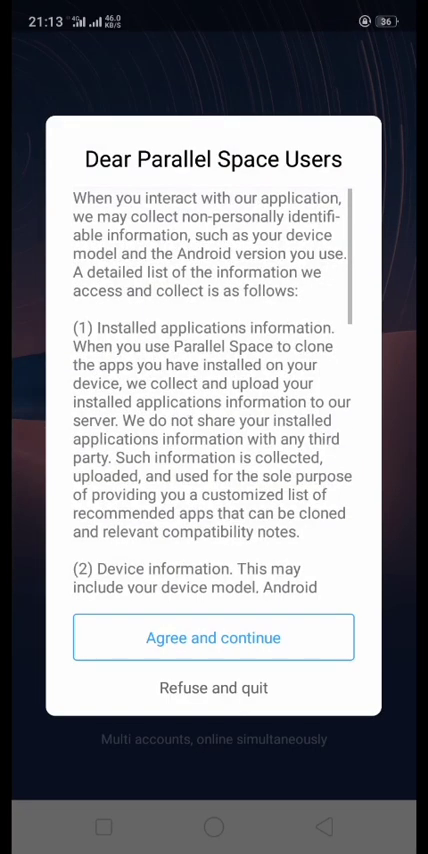
Accept the Parallel Space privacy policy and continue to the permission requests.
scroll(down, 3)
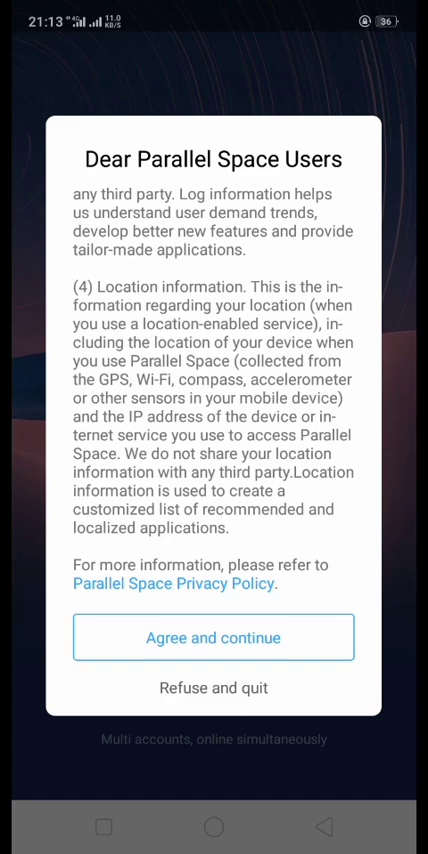
click(212, 636)
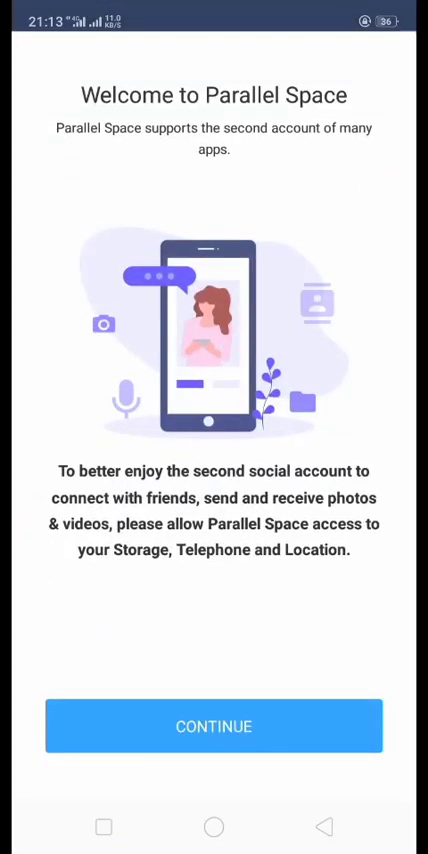
click(212, 726)
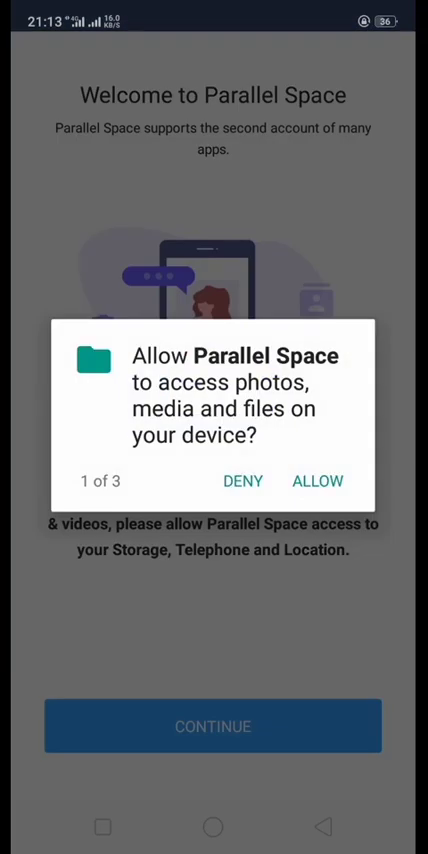
Allow Parallel Space access to storage, phone calls and device location.
click(318, 480)
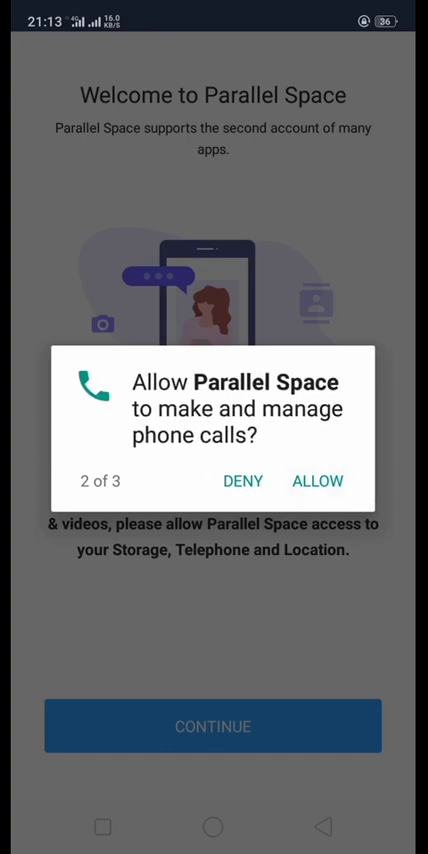
click(316, 480)
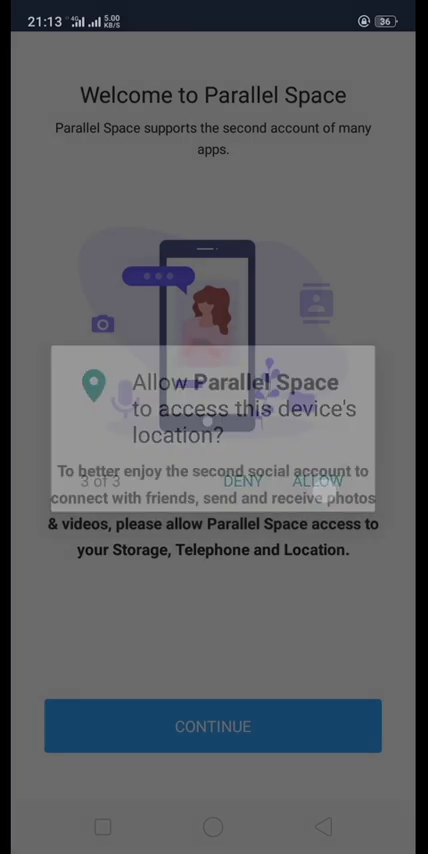
click(312, 480)
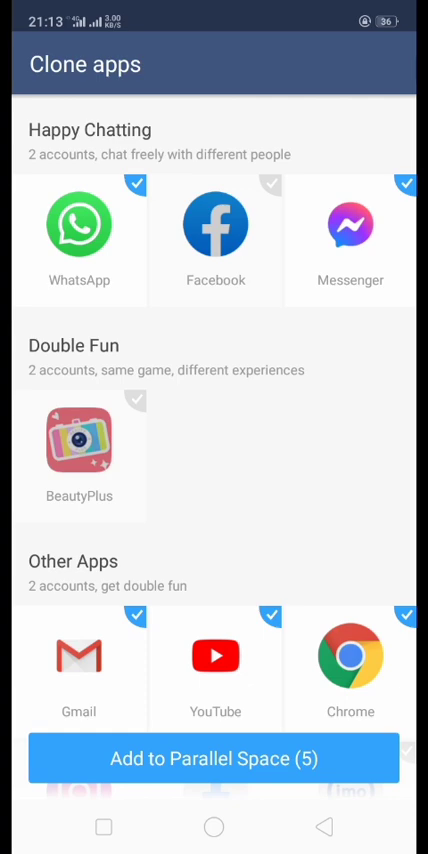
Tick Facebook Lite and Instagram in the Clone apps list and add the selection to Parallel Space.
scroll(down, 3)
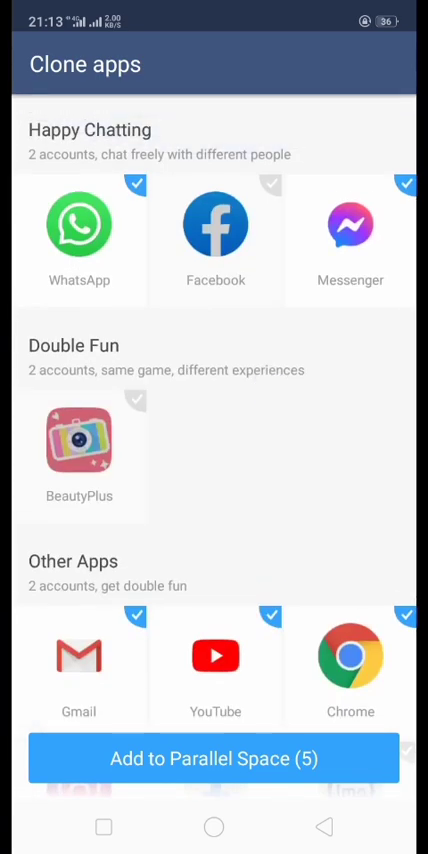
scroll(down, 3)
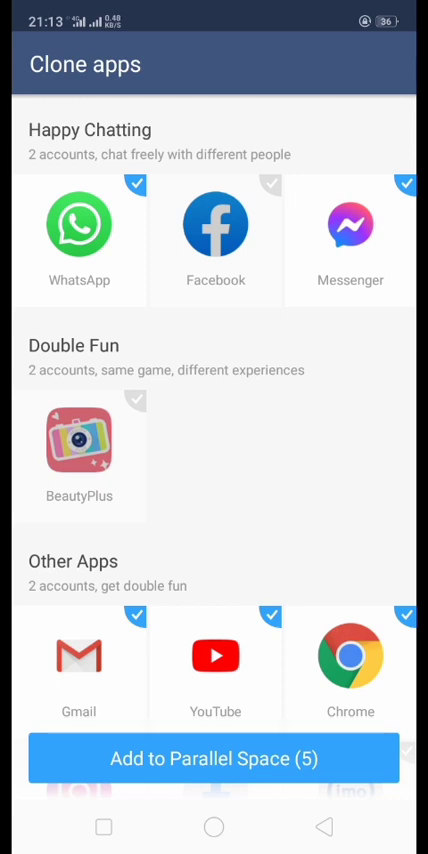
scroll(down, 3)
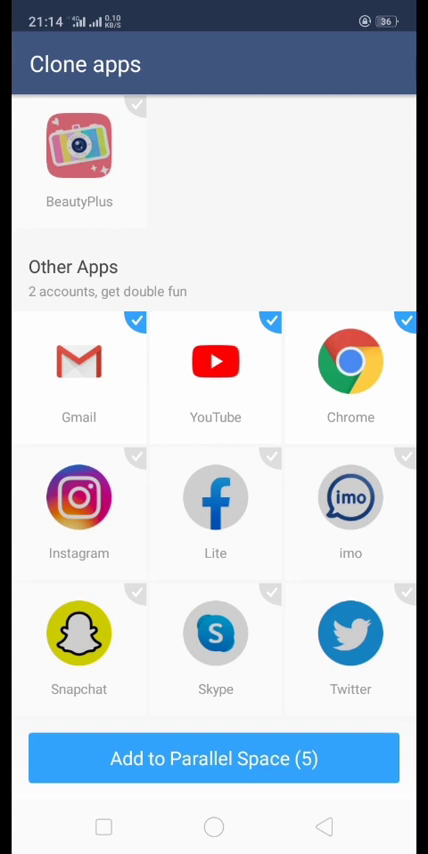
click(214, 500)
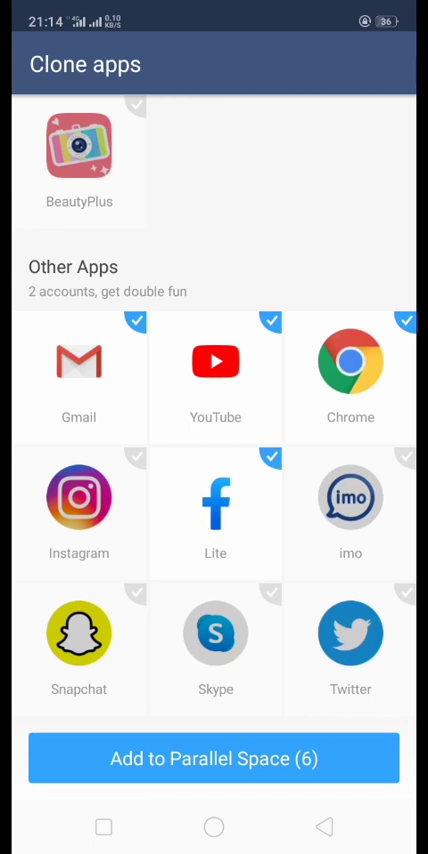
click(136, 466)
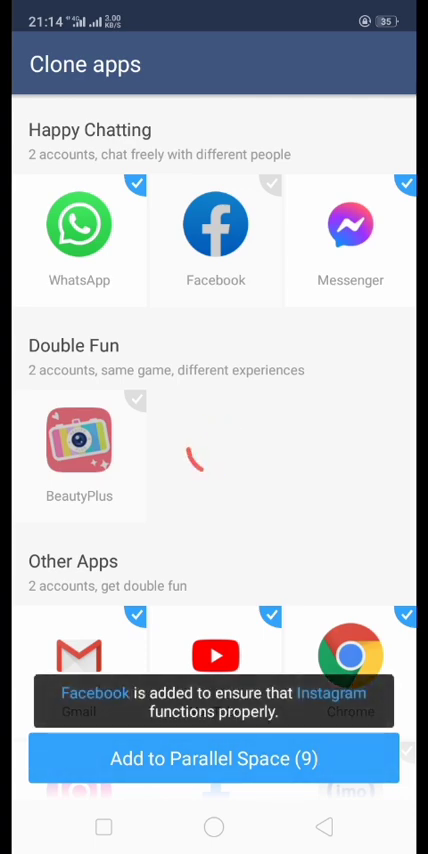
click(214, 758)
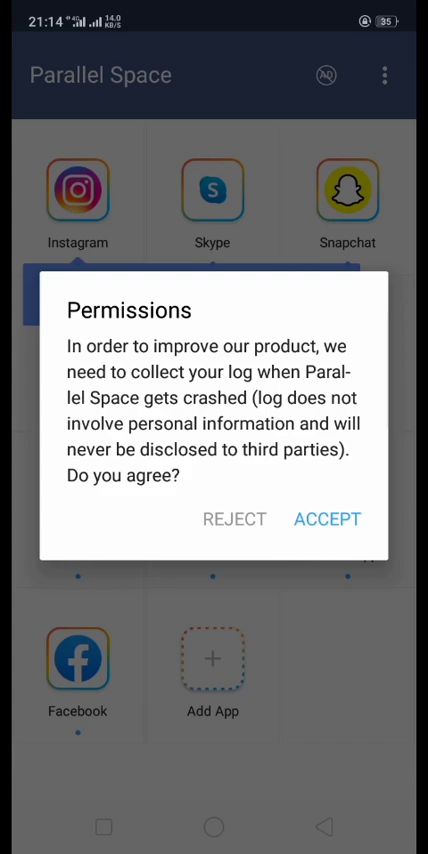
Accept the crash-log consent so the home grid of cloned apps loads.
click(326, 520)
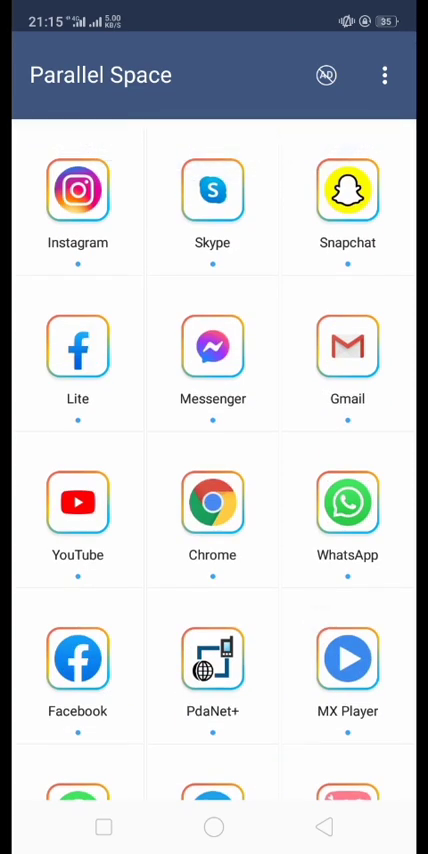
Reveal further clones like FMWhatsApp and Twitter, then show the three-dot options menu.
scroll(down, 3)
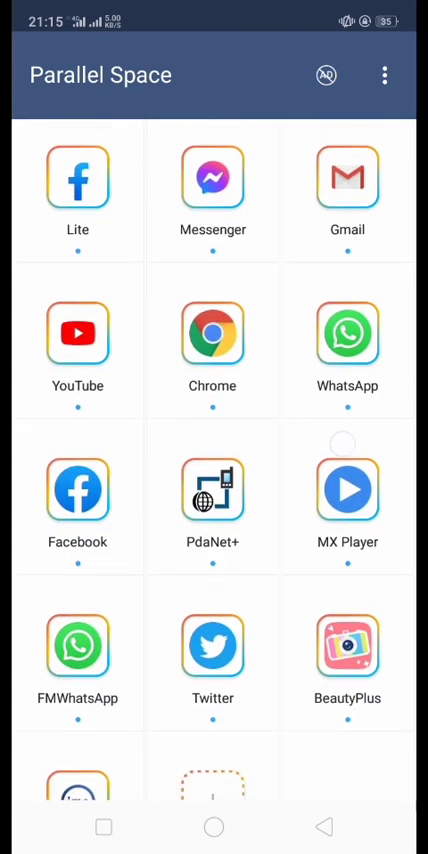
scroll(down, 3)
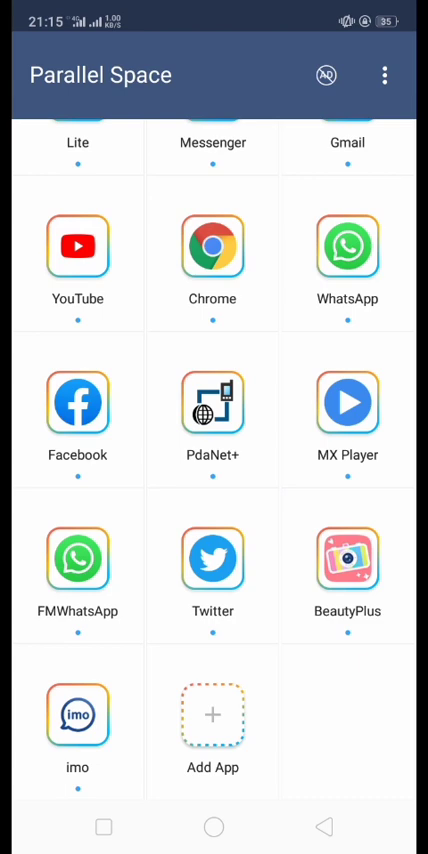
click(384, 76)
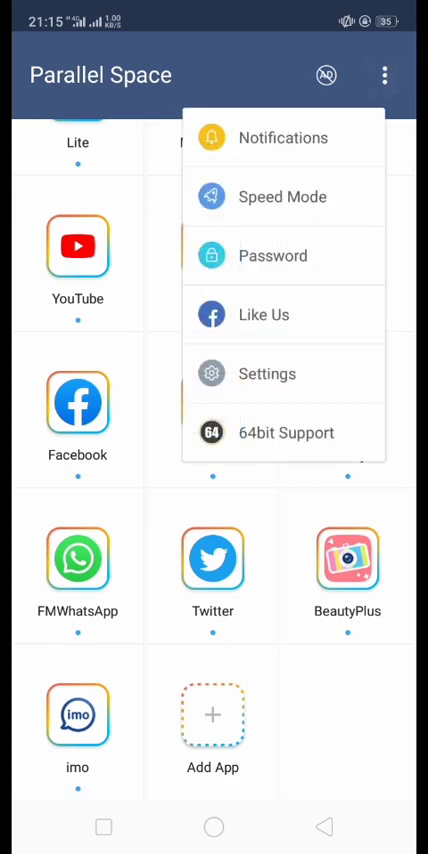